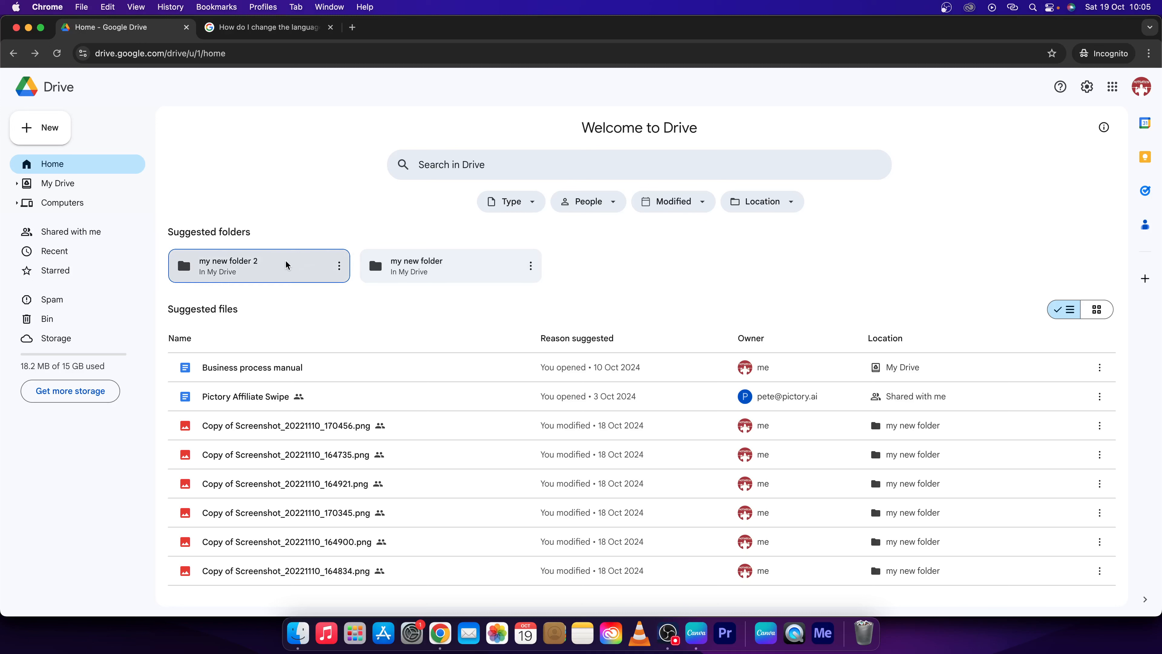
mouse_move(432, 446)
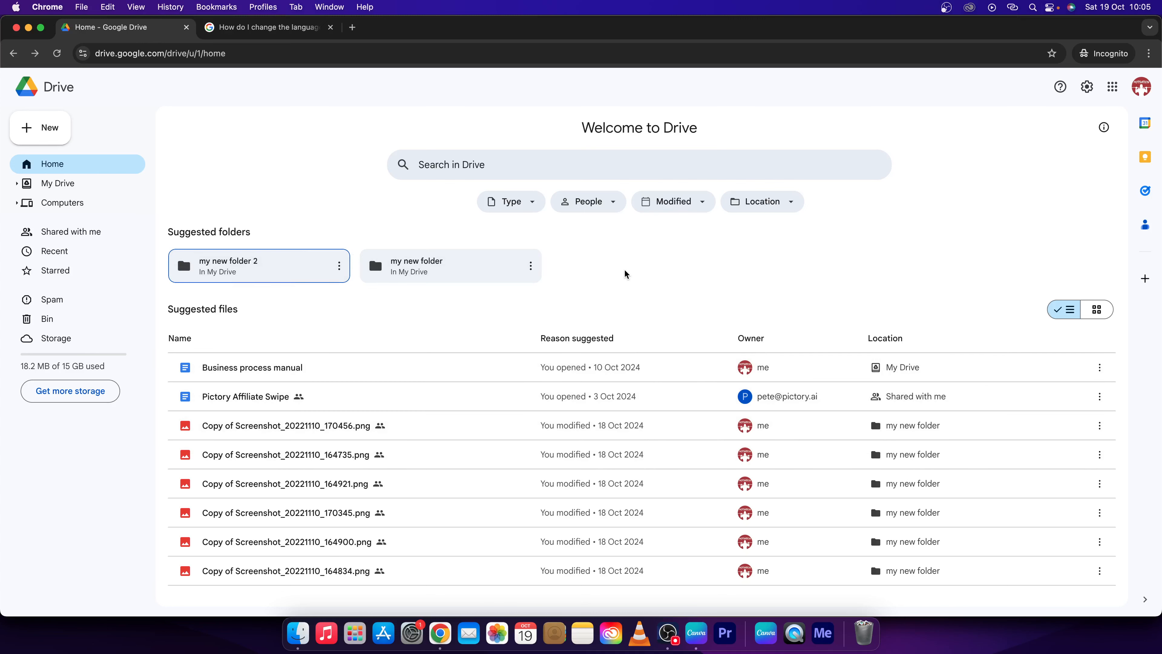
mouse_move(1090, 156)
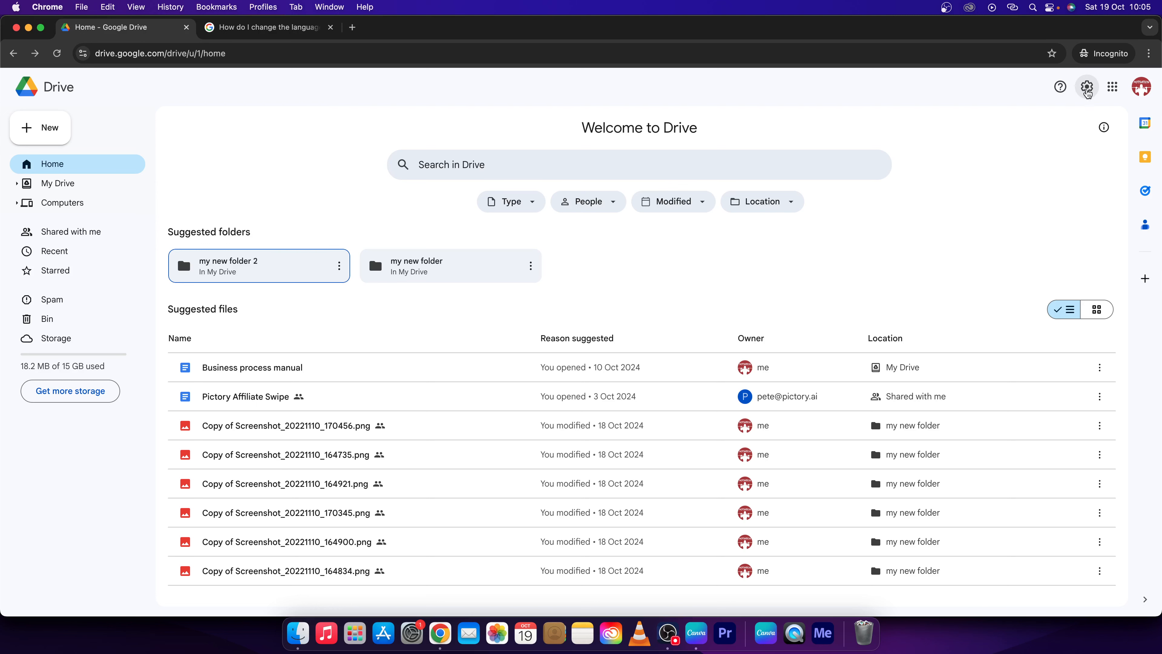
From Drive's general settings, reach the Google Account Language page with English (United States) preferred.
left_click(1087, 87)
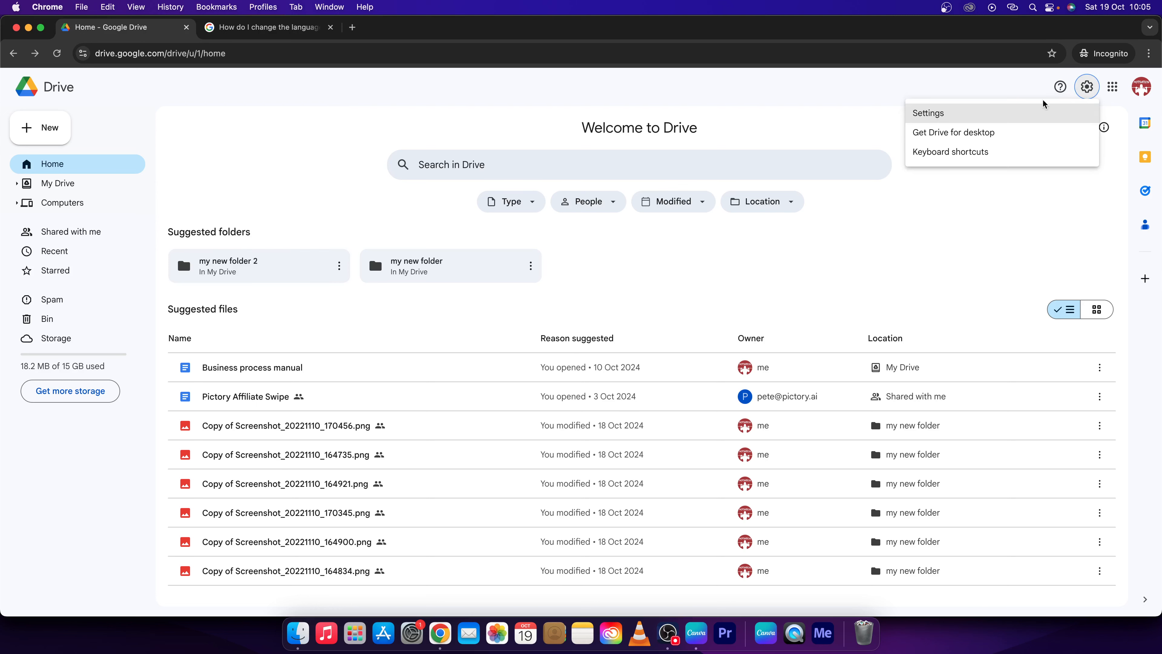
left_click(928, 113)
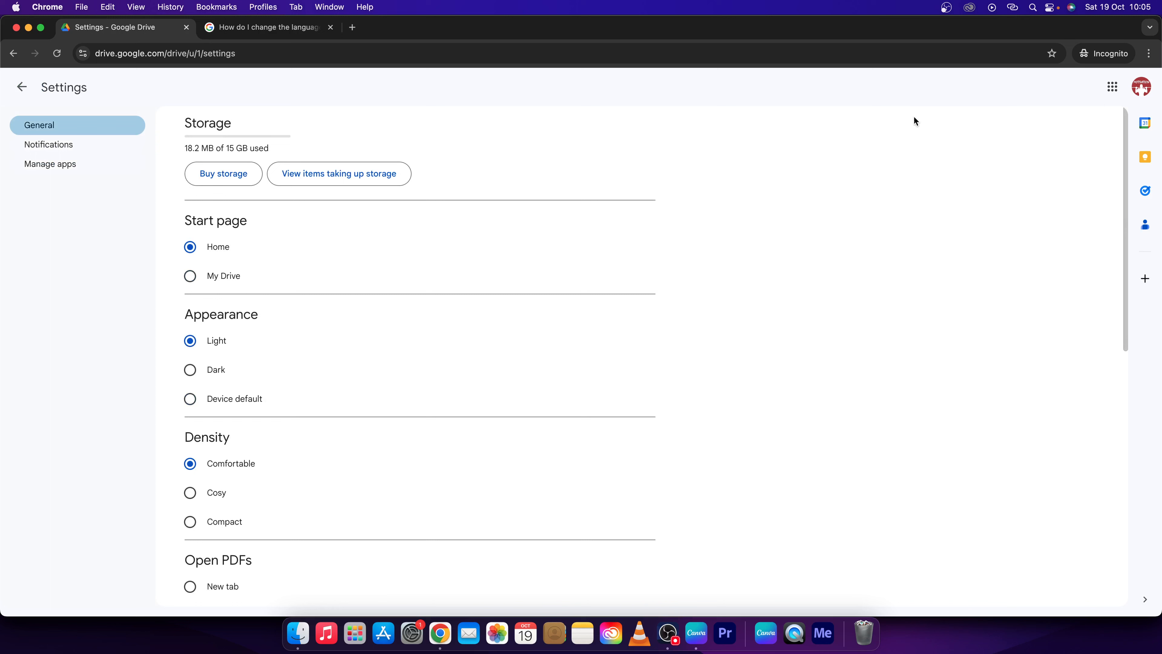
scroll("down", 3)
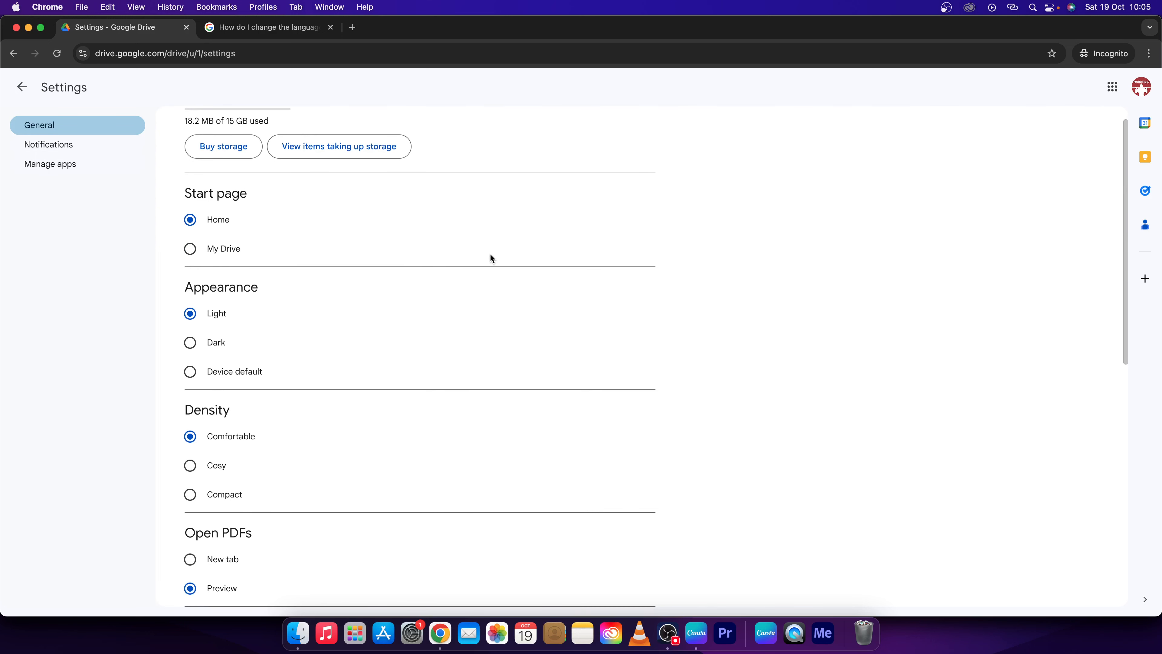
scroll("down", 3)
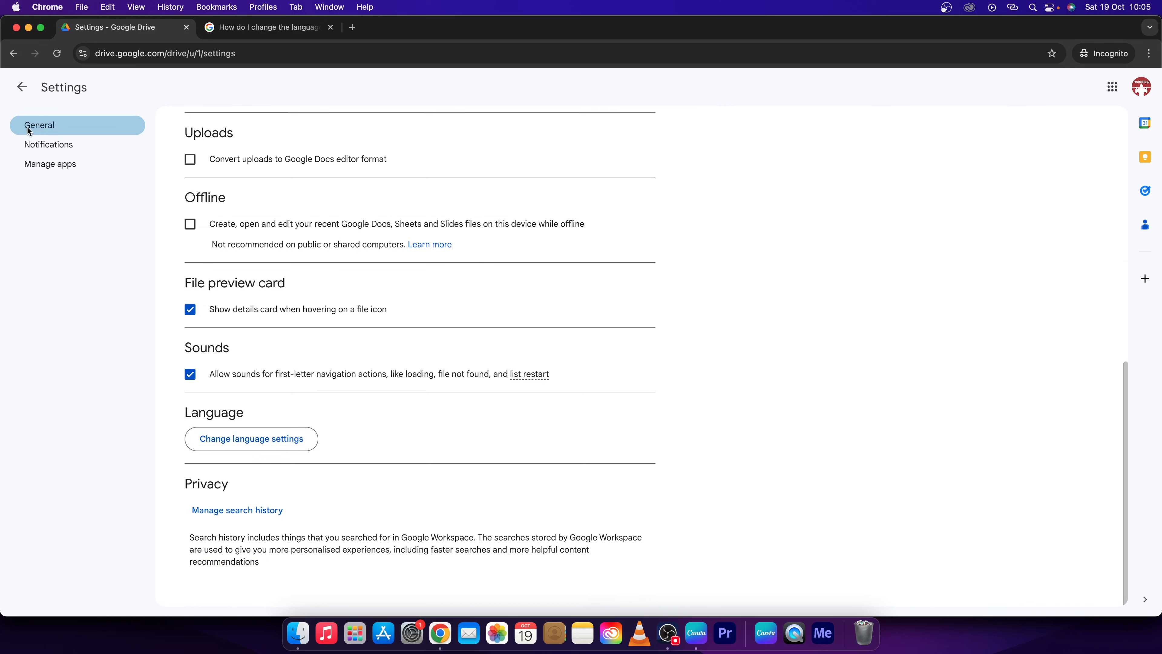
mouse_move(260, 467)
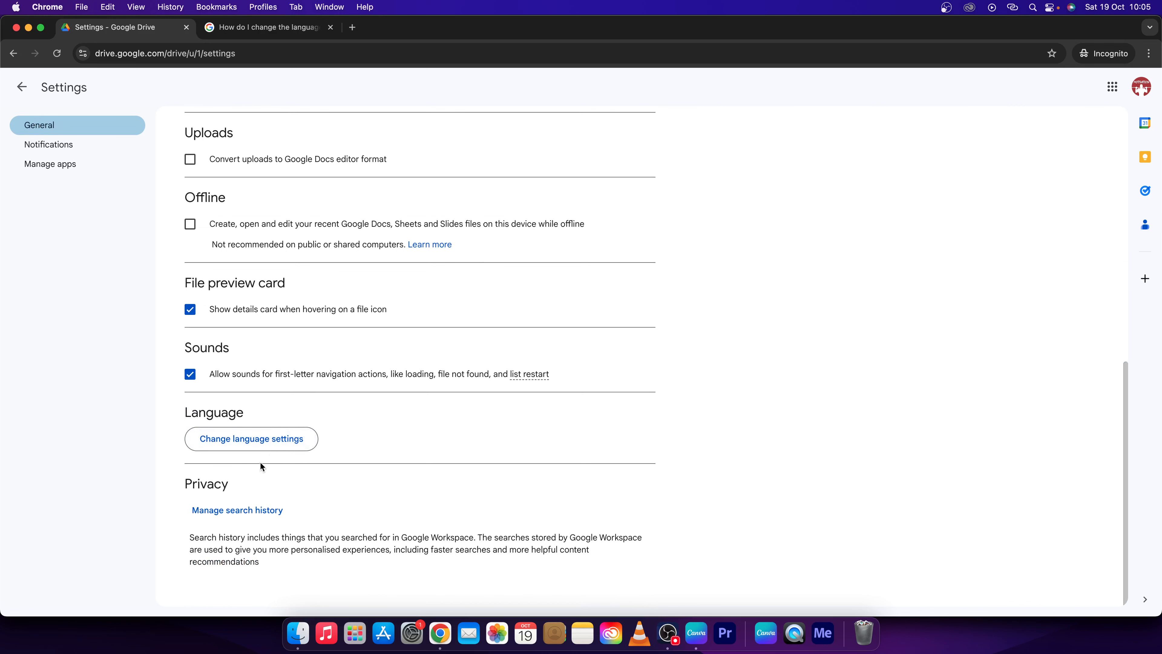
left_click(251, 438)
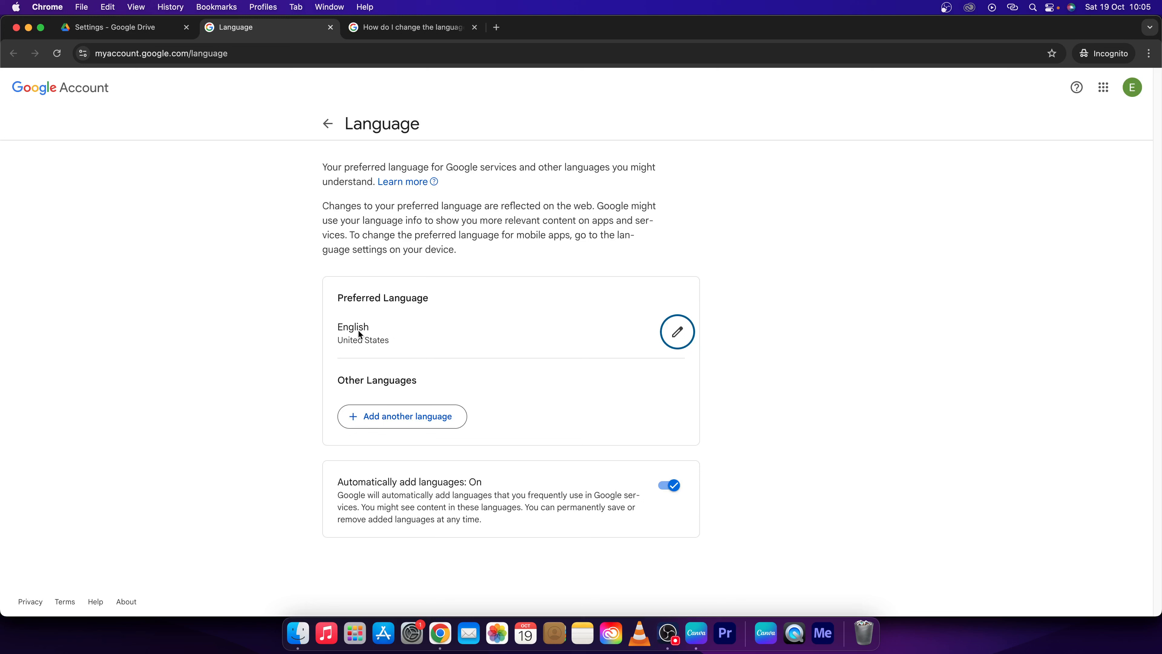
mouse_move(337, 399)
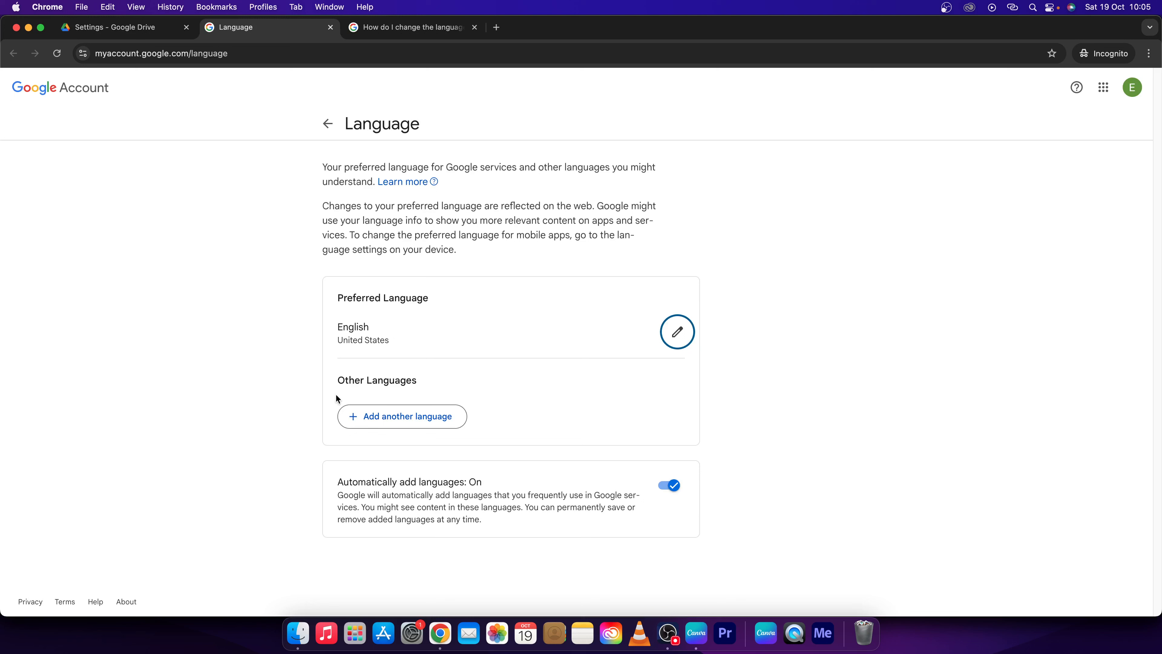
mouse_move(400, 423)
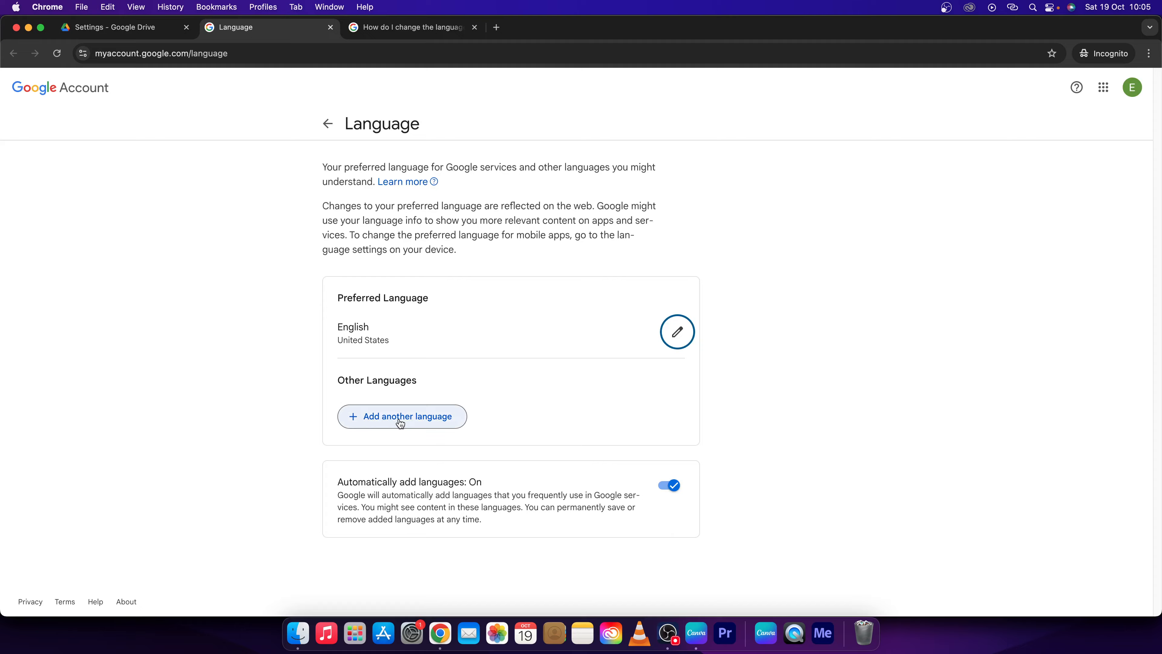
Add Slovenčina (Slovak) with the Slovensko variant as another language and save it.
left_click(402, 416)
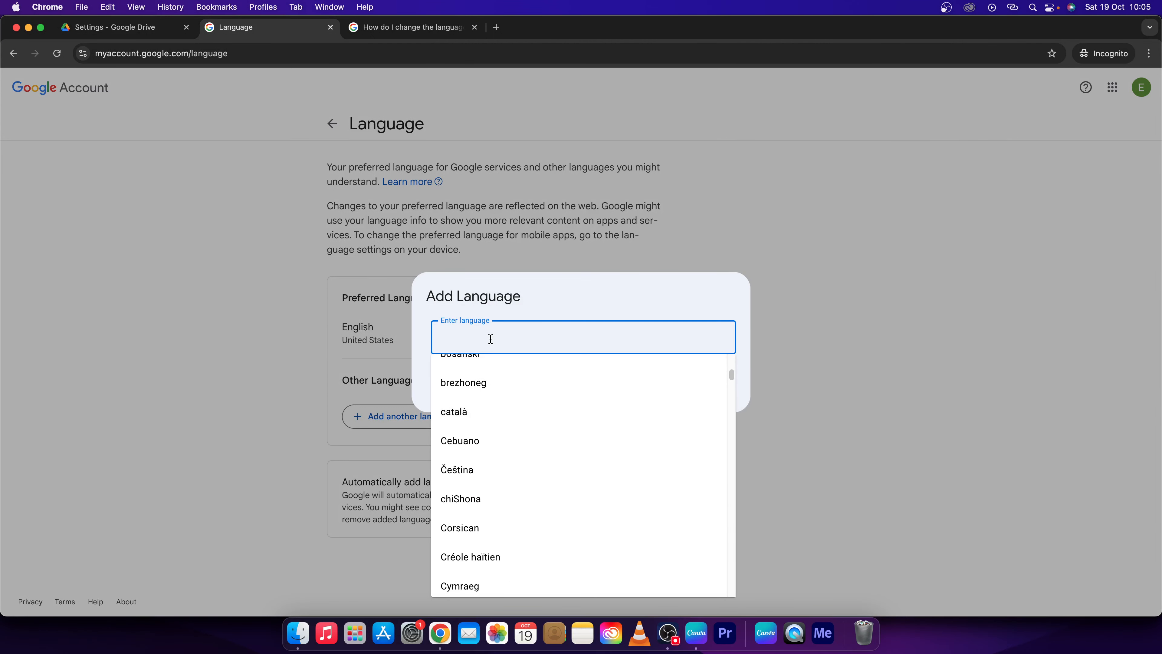
type("slova")
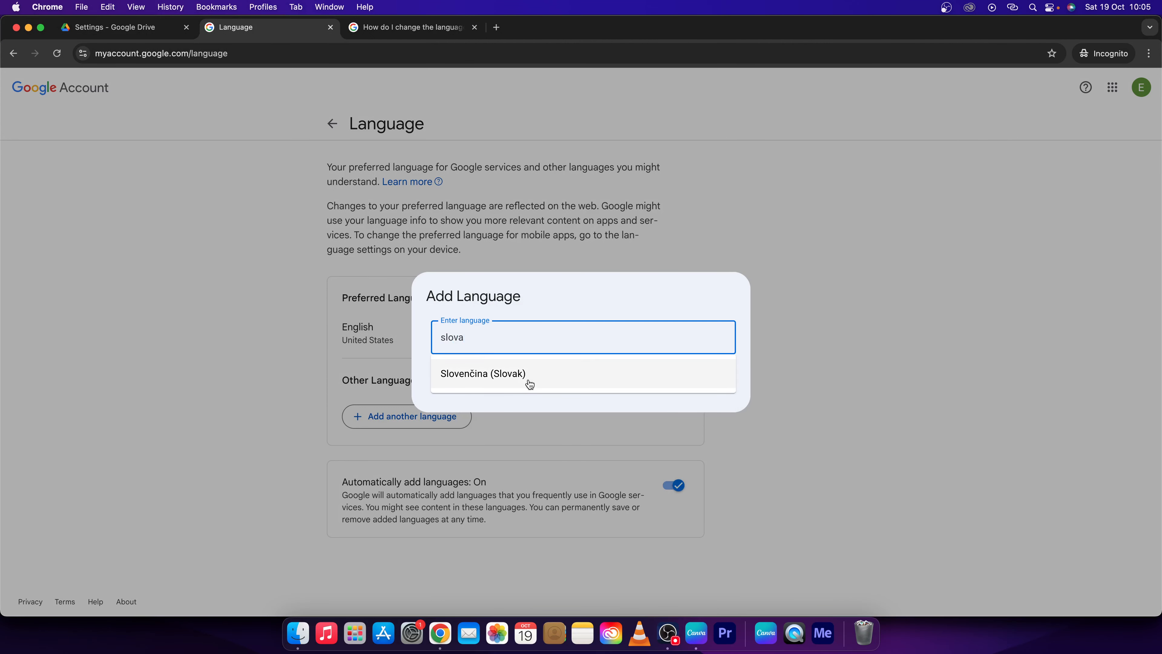
left_click(482, 373)
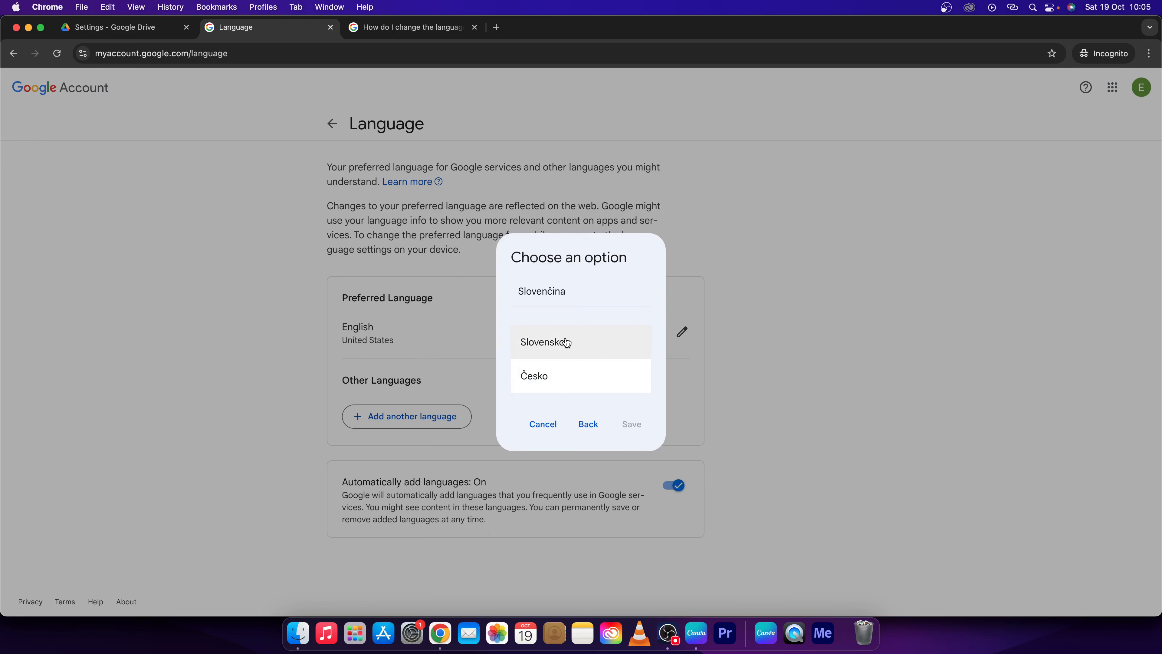
left_click(544, 342)
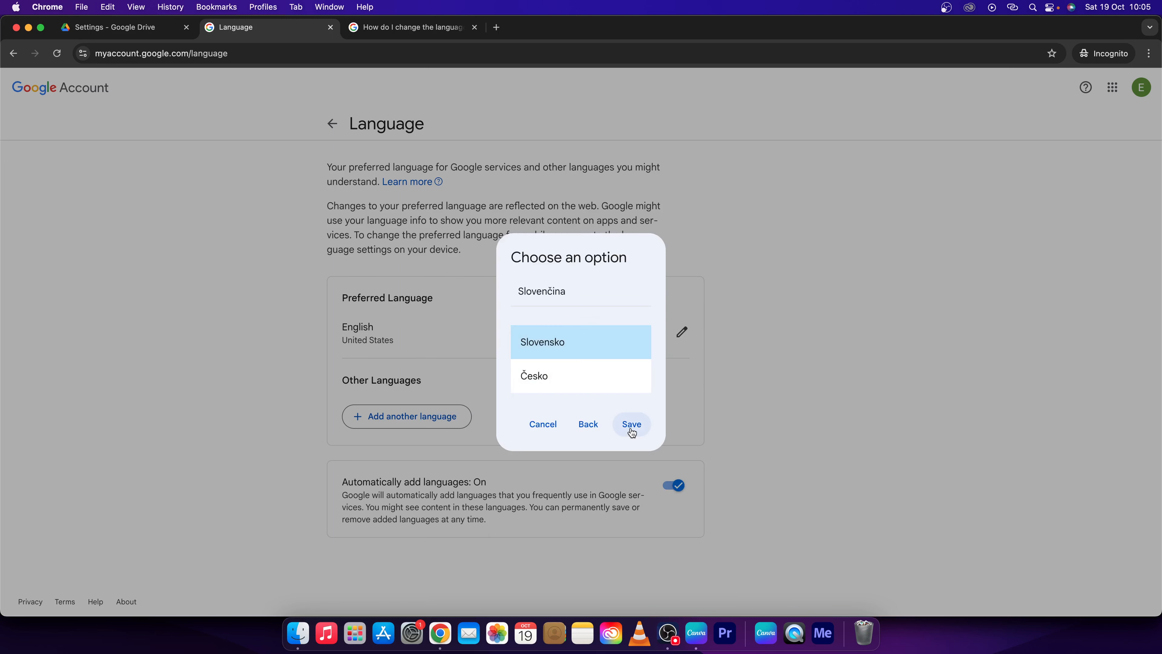
left_click(631, 424)
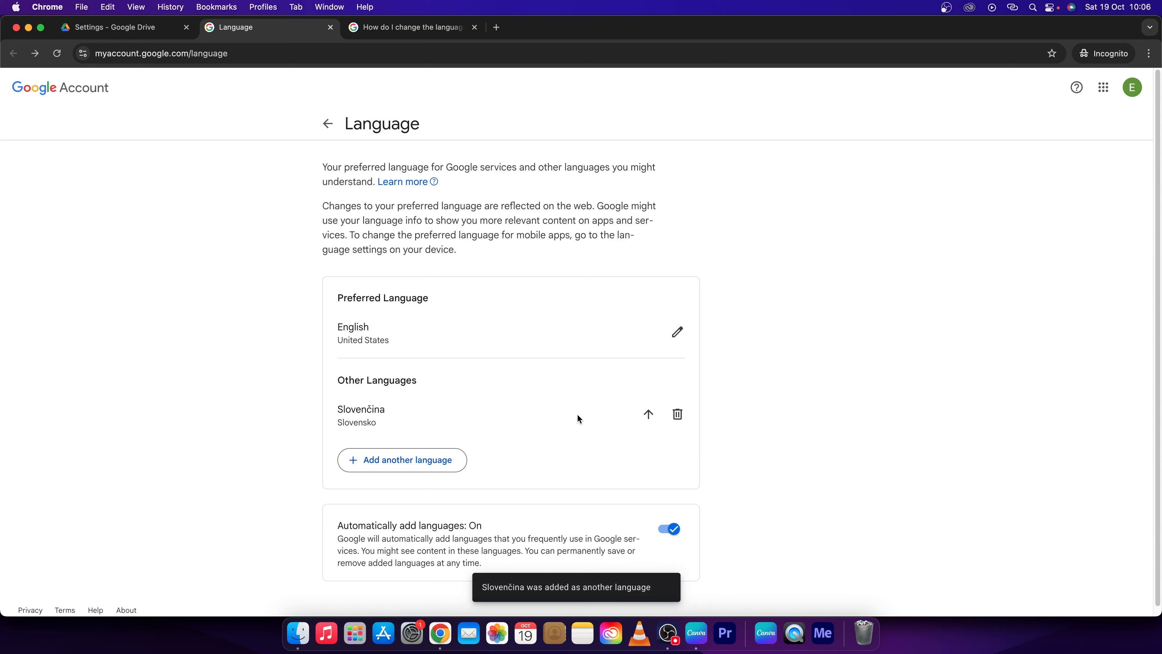
mouse_move(380, 395)
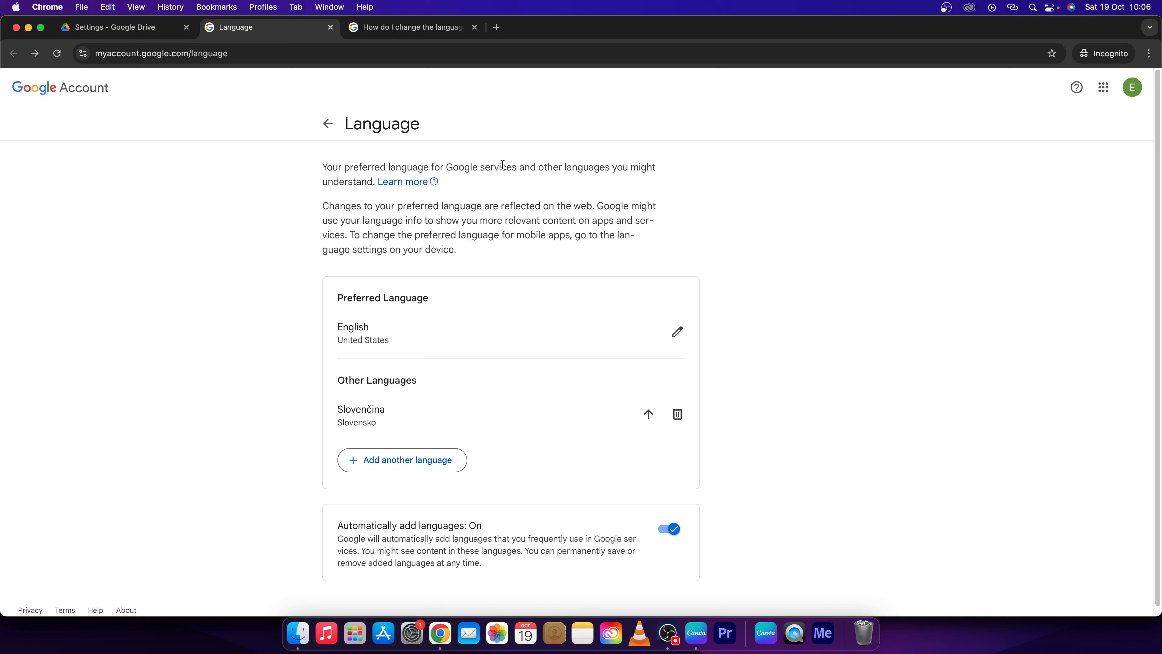
mouse_move(814, 340)
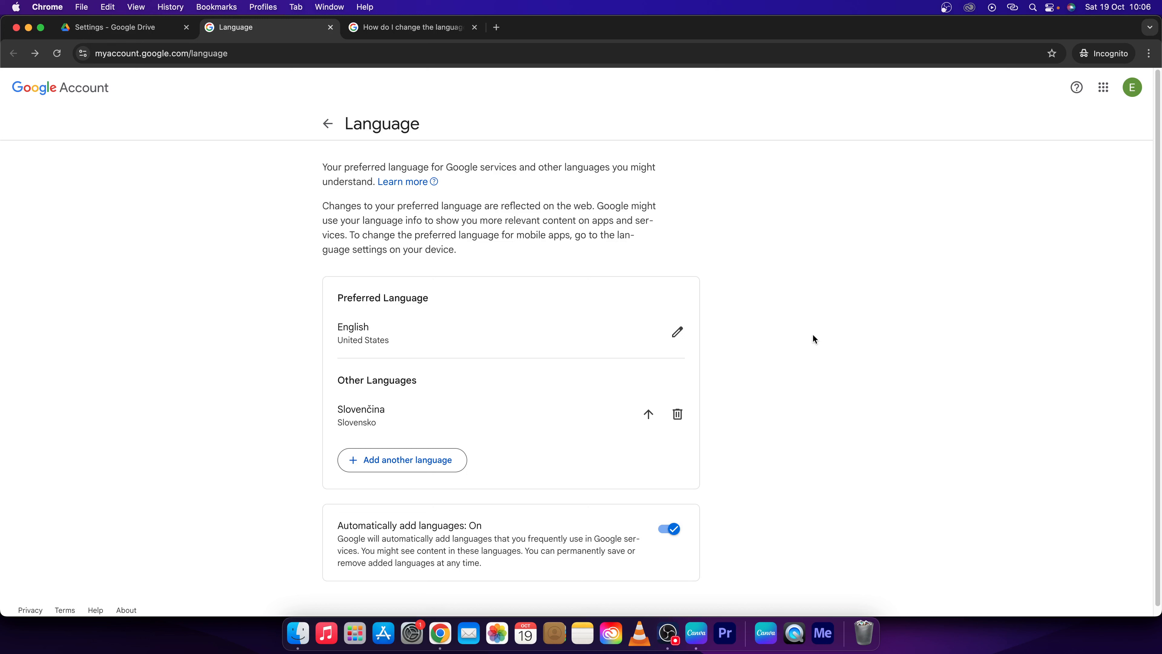